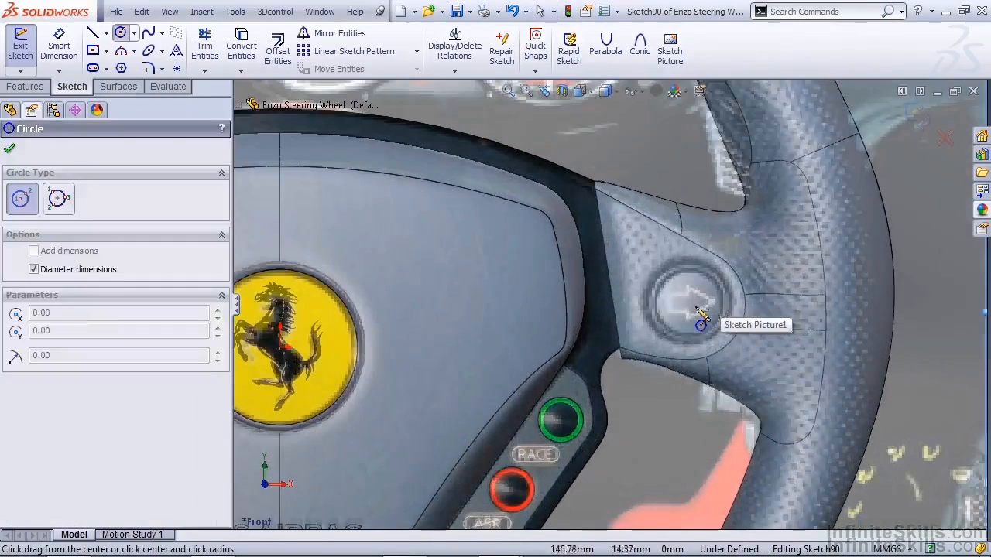
Step: Draw a 28 mm circle centred on the spoke button and exit the sketch
drag(689, 302, 715, 350)
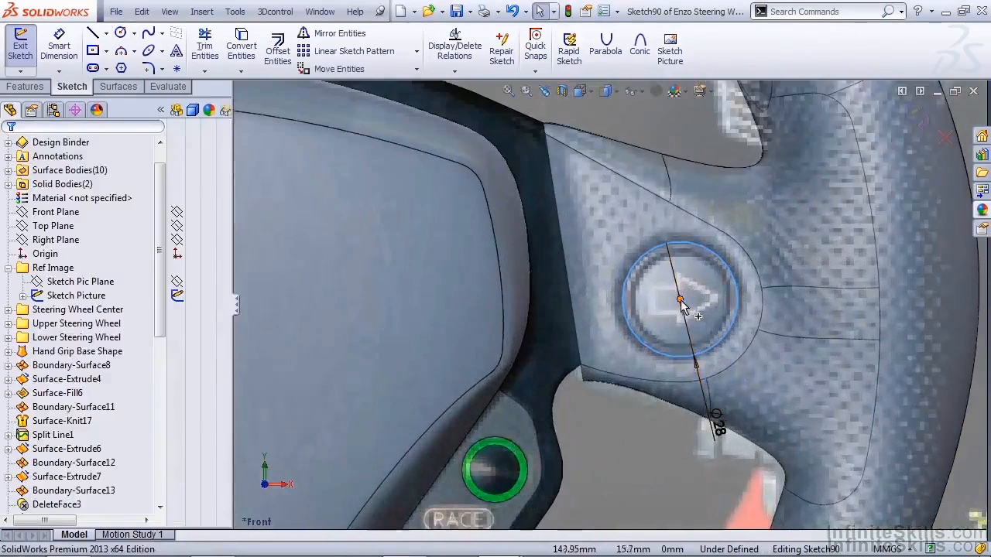
click(680, 300)
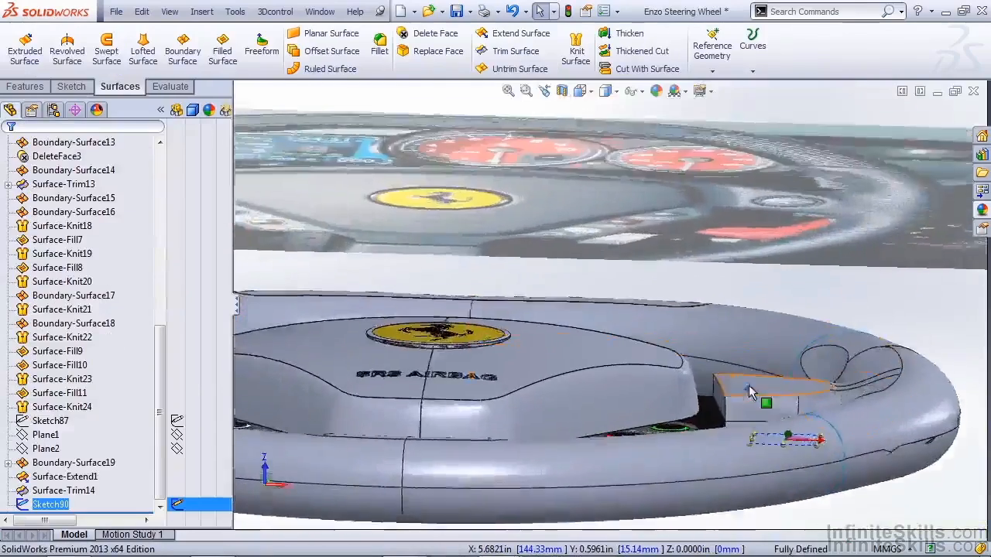
Step: Extrude the button circle 10 mm Blind, offset 10 mm from its plane, unmerged
click(25, 86)
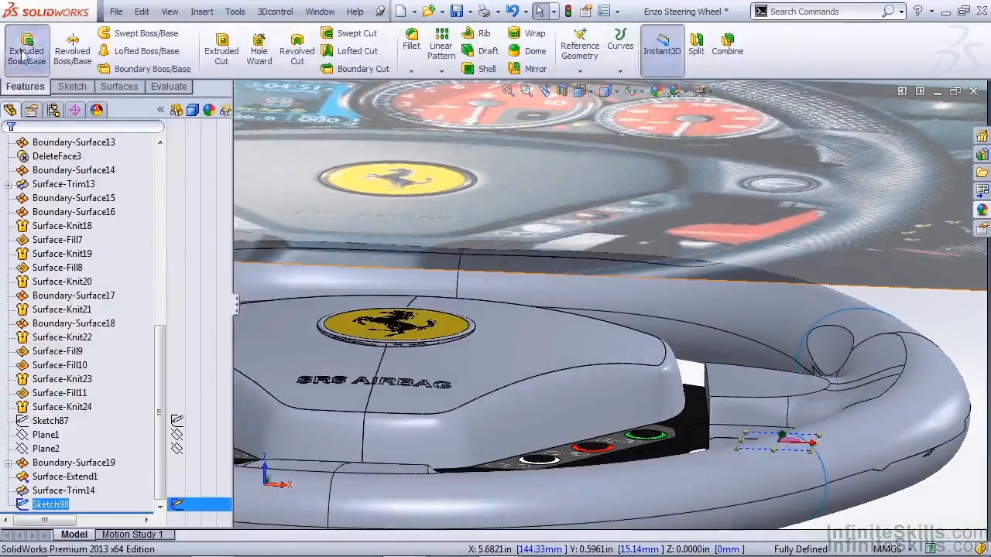
click(26, 45)
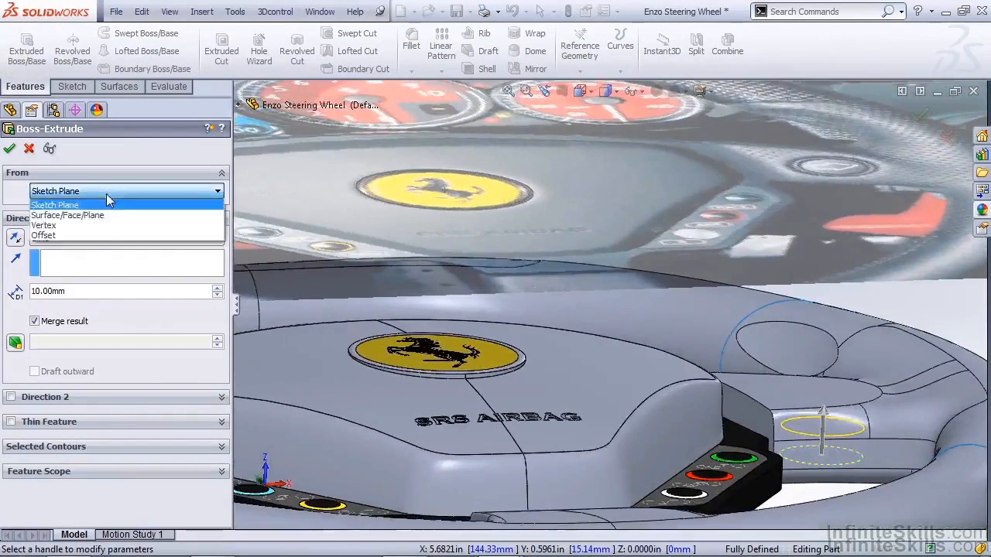
click(44, 235)
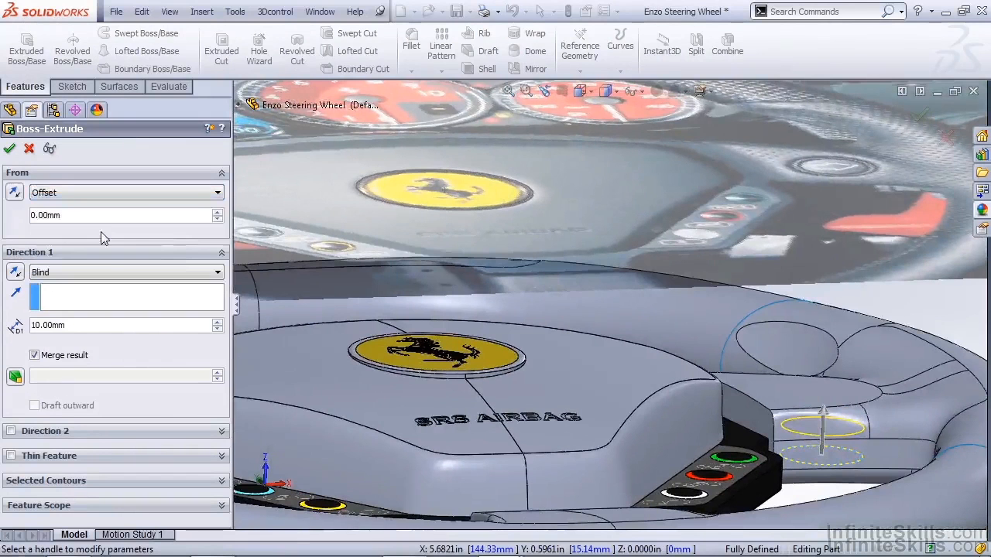
text(10)
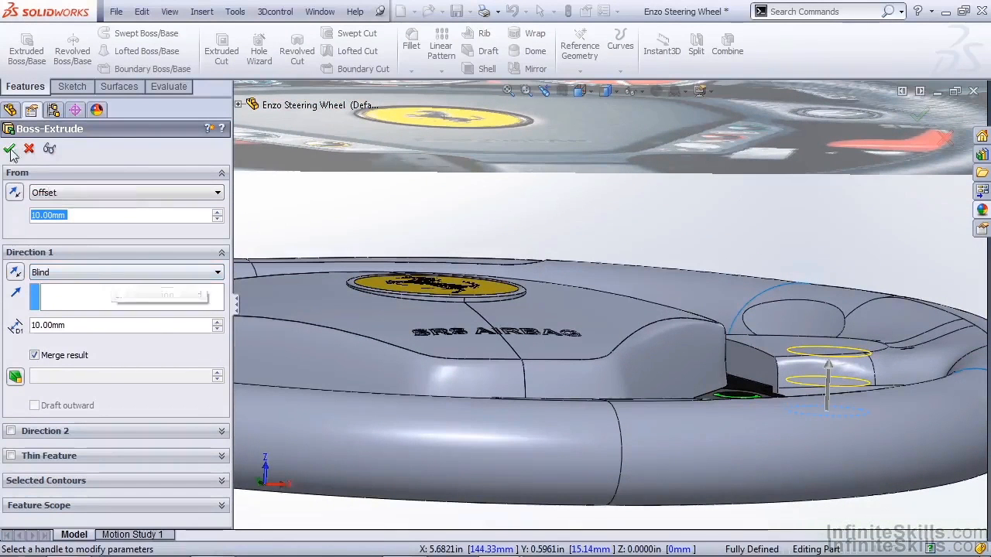
click(34, 356)
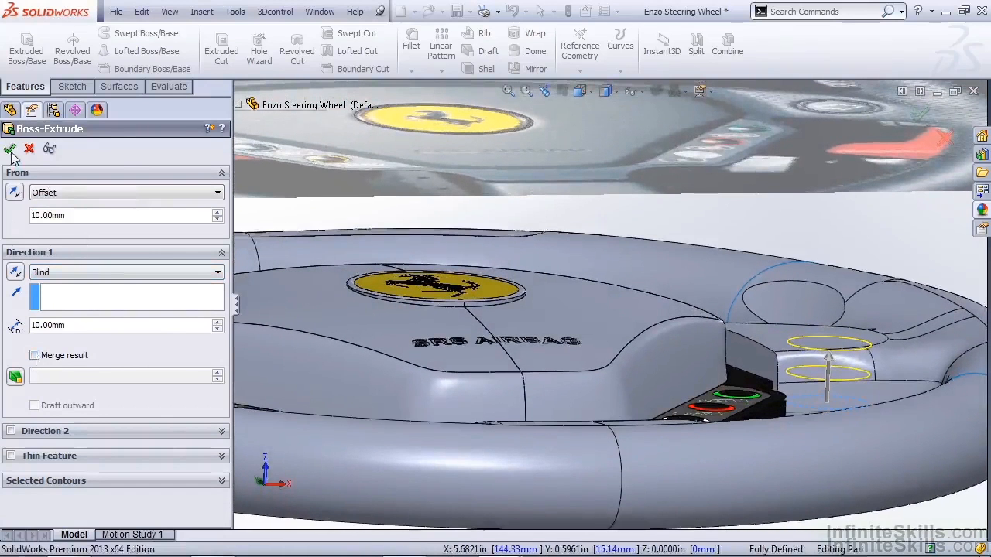
click(11, 149)
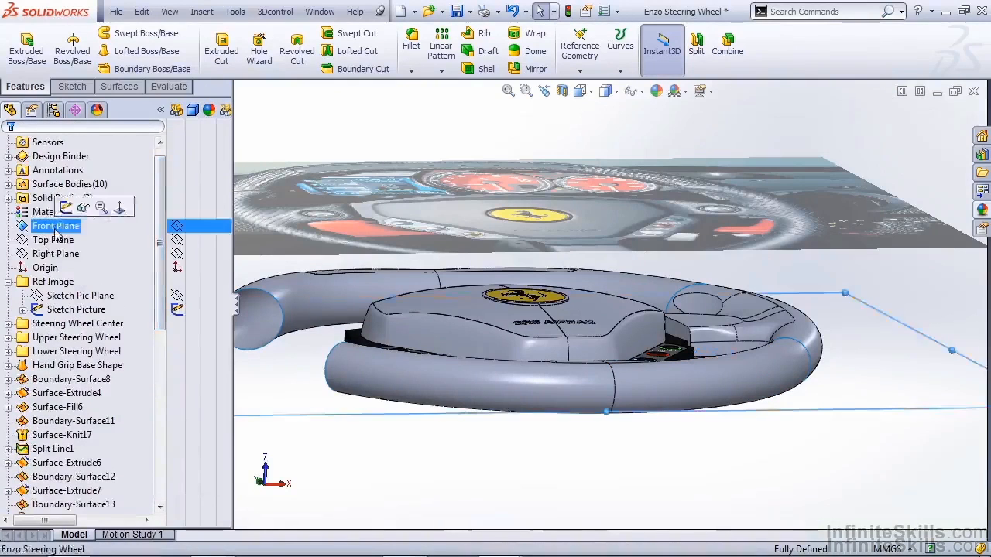
Step: Sketch a circle on the Front Plane offset 4.00 mm outward from Sketch90
click(56, 225)
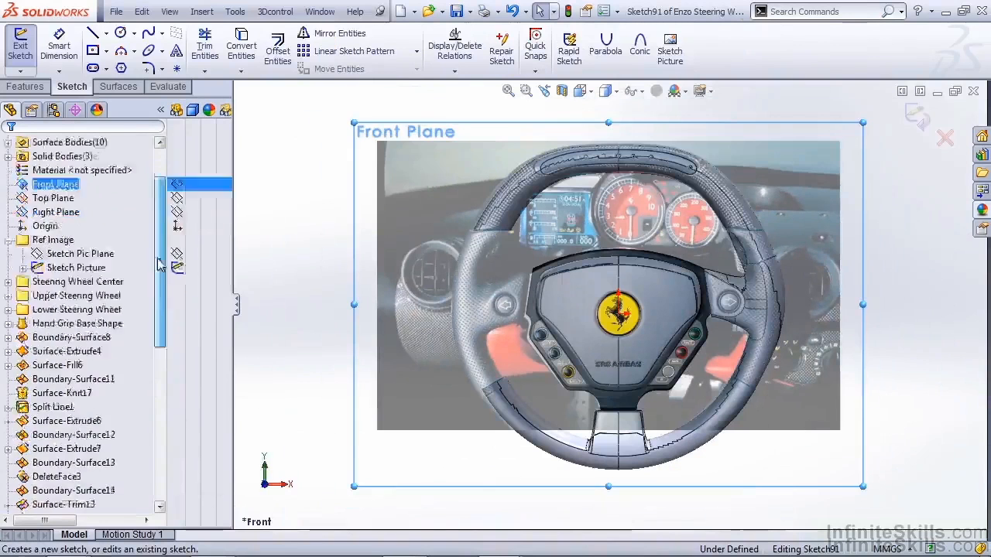
scroll(down, 3)
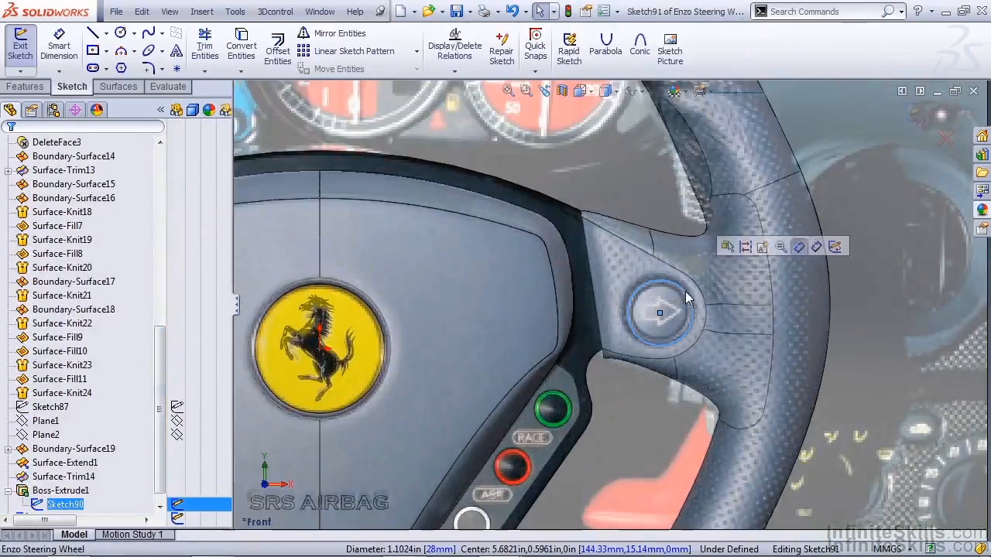
click(277, 47)
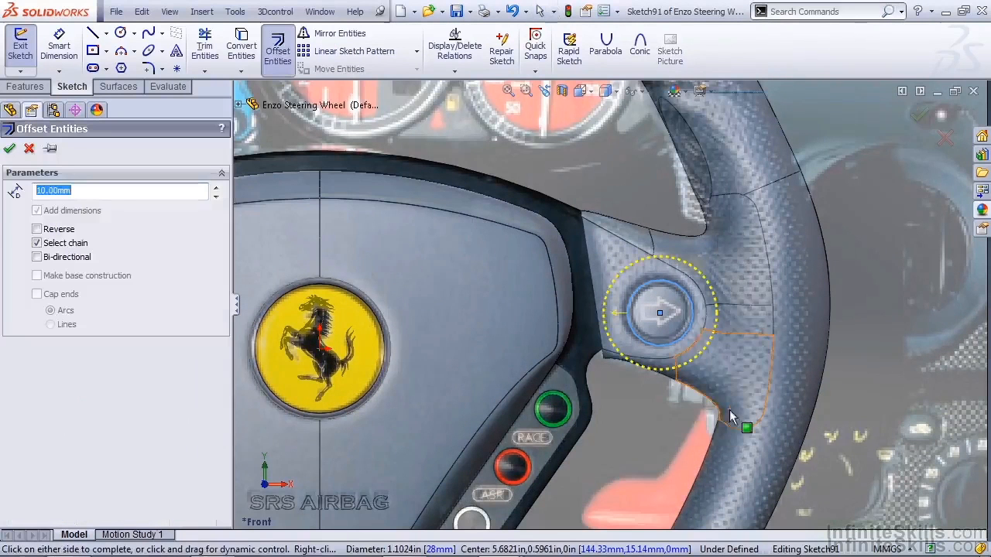
text(4.00mm)
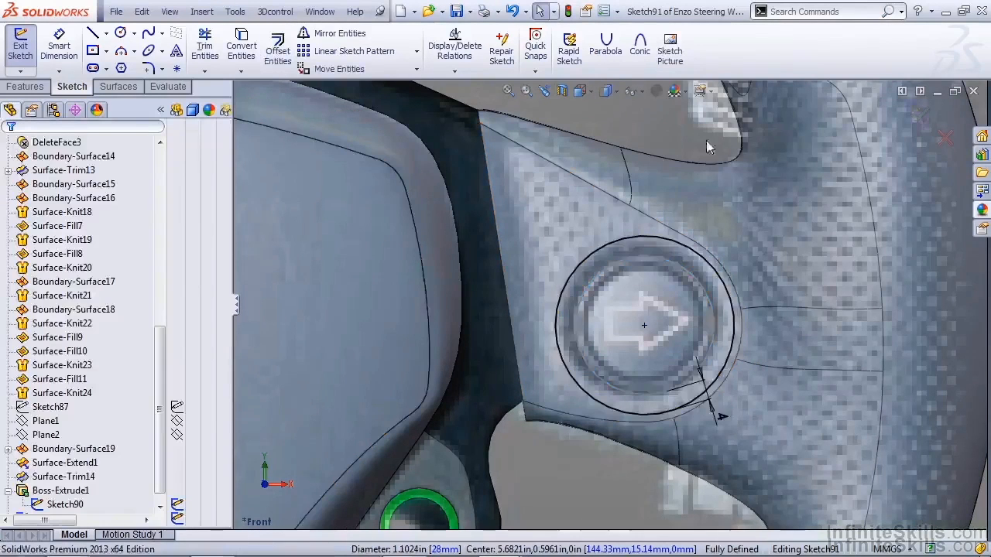
click(20, 44)
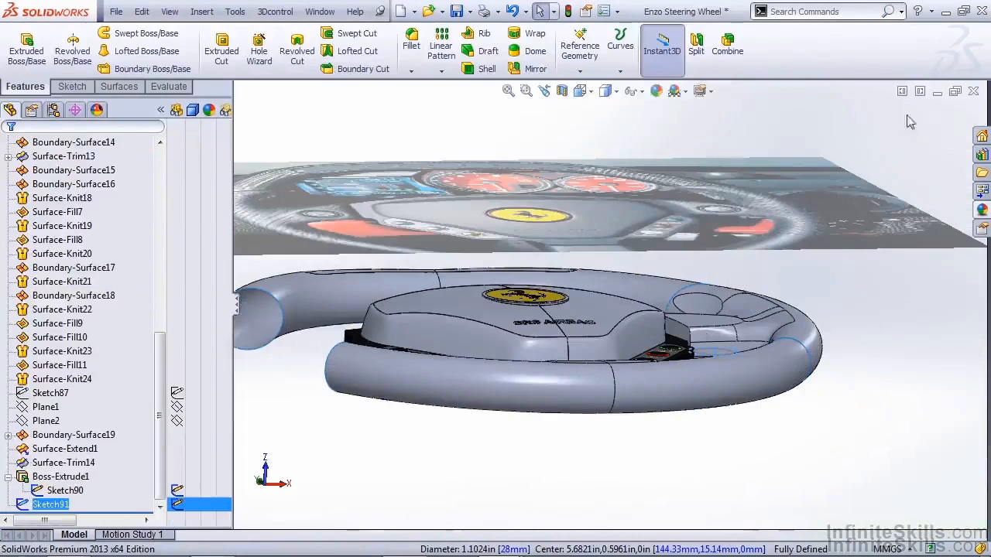
Step: Project Sketch91 onto the spoke face as a single, reversed-direction split line
click(620, 47)
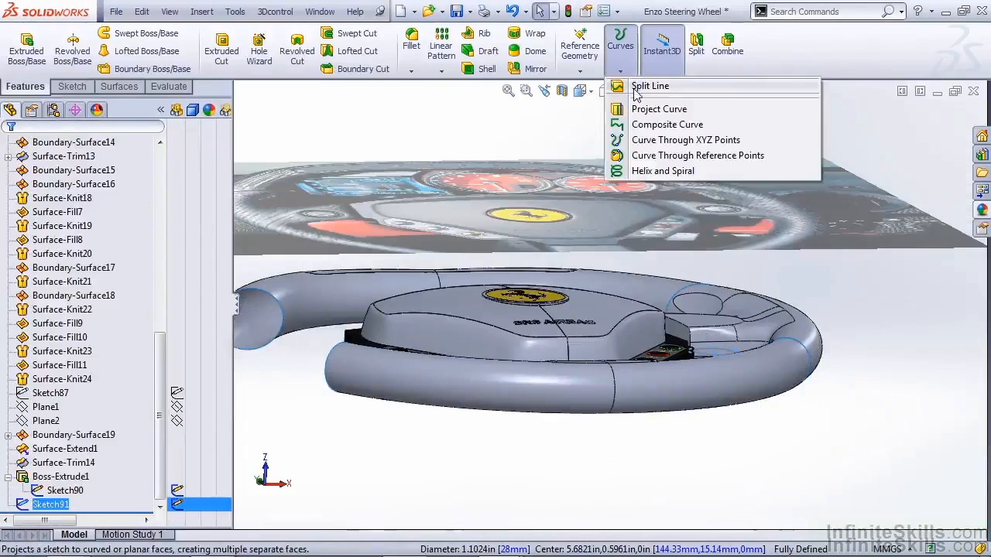
click(650, 85)
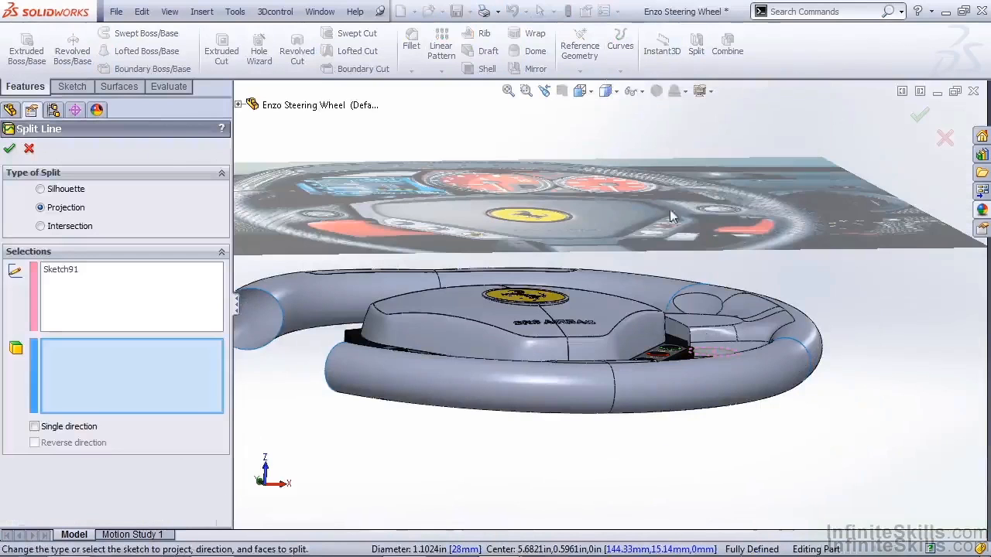
click(700, 321)
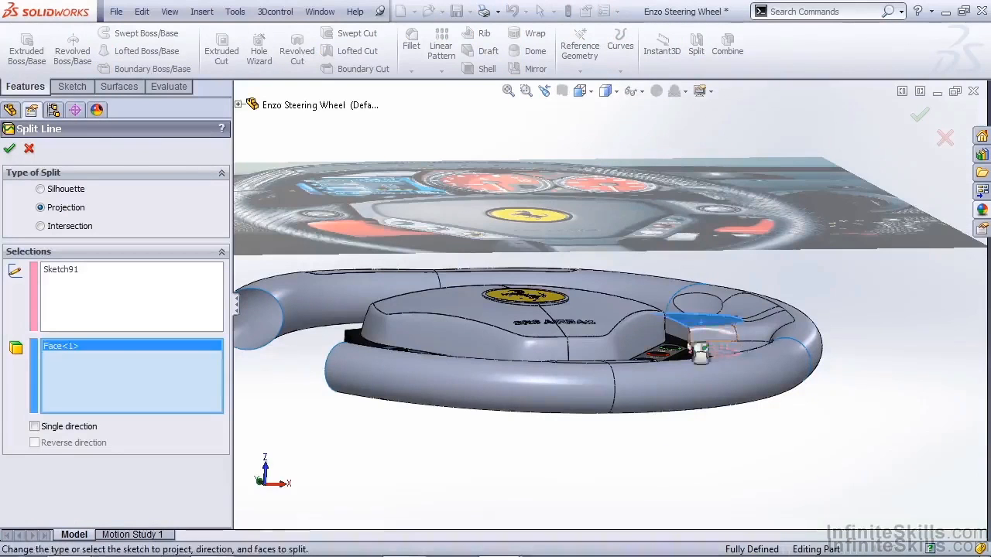
click(34, 427)
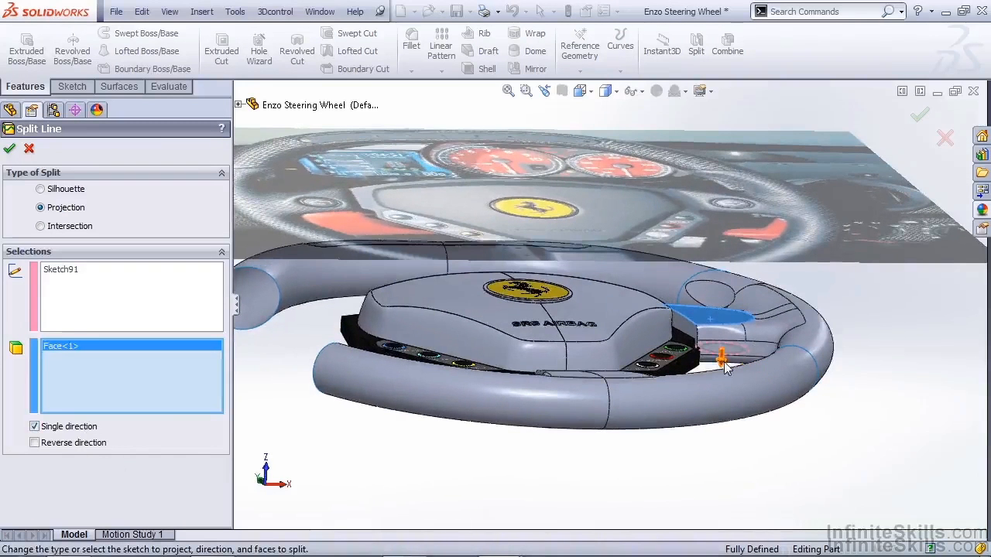
click(34, 442)
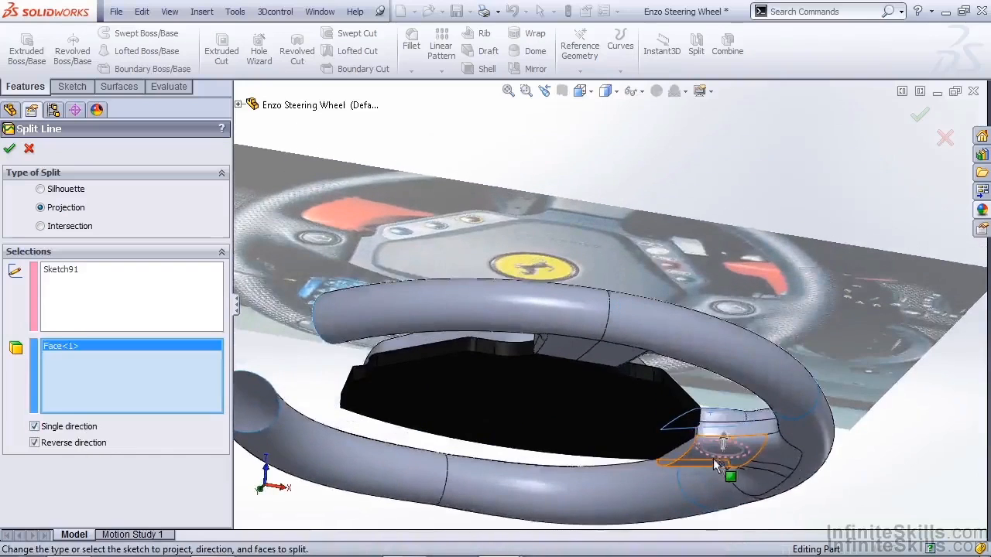
click(9, 148)
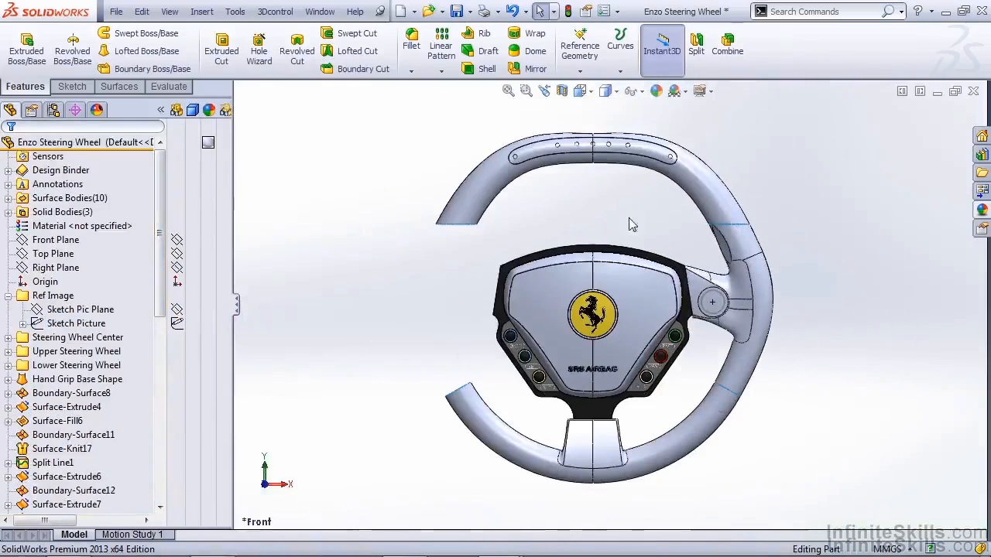
Step: Delete the circular split face from the spoke surface
click(119, 86)
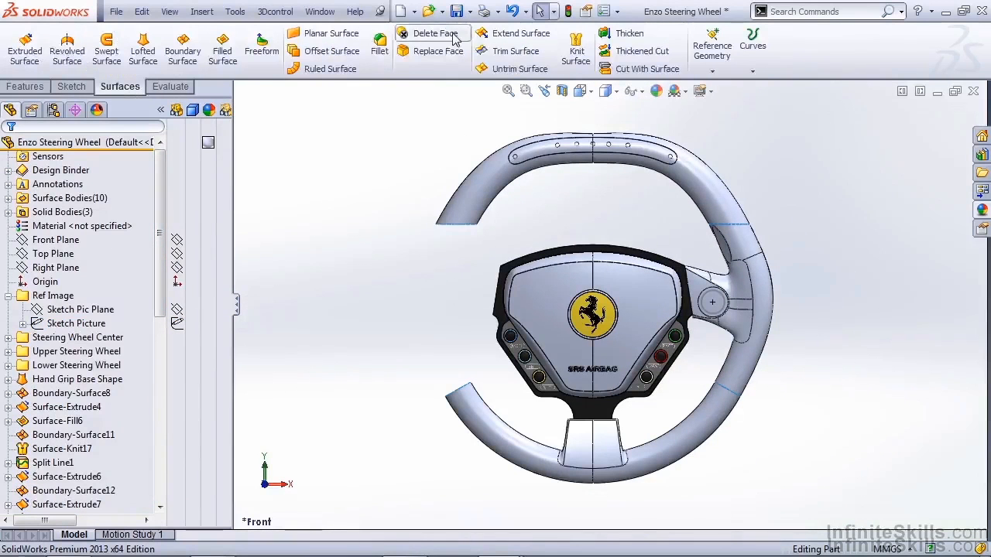
click(435, 33)
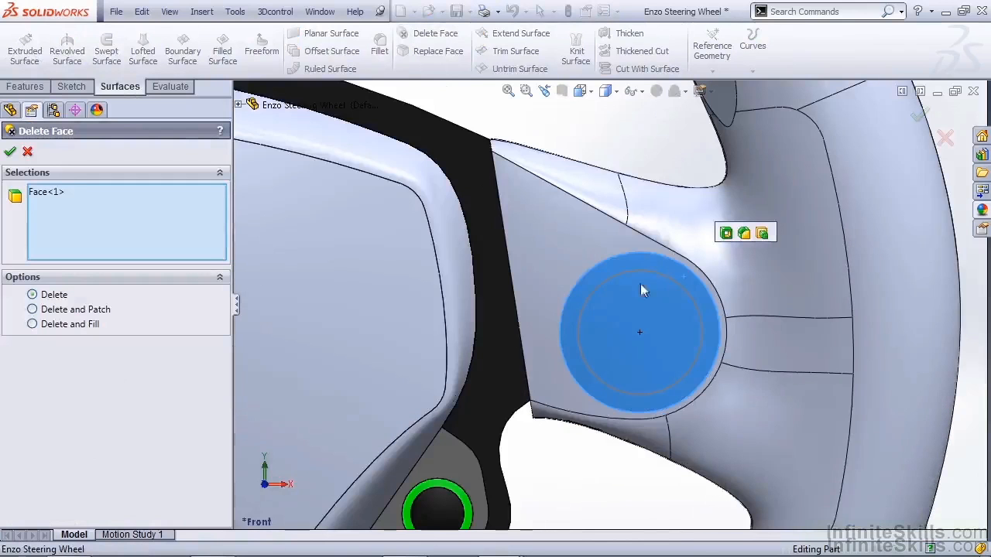
click(10, 151)
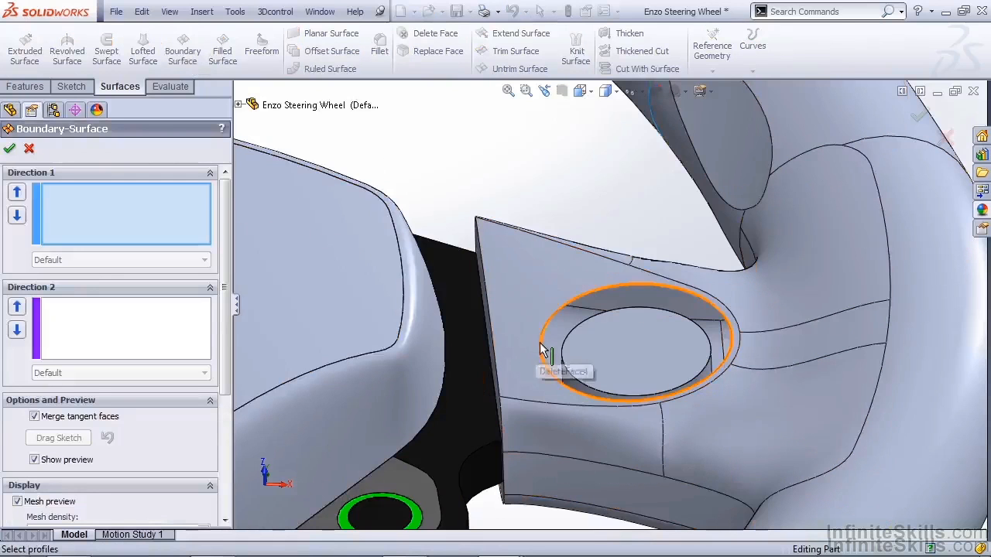
Step: Bridge the hole edge and button edge with a boundary surface, Tangency To Face on both
click(541, 345)
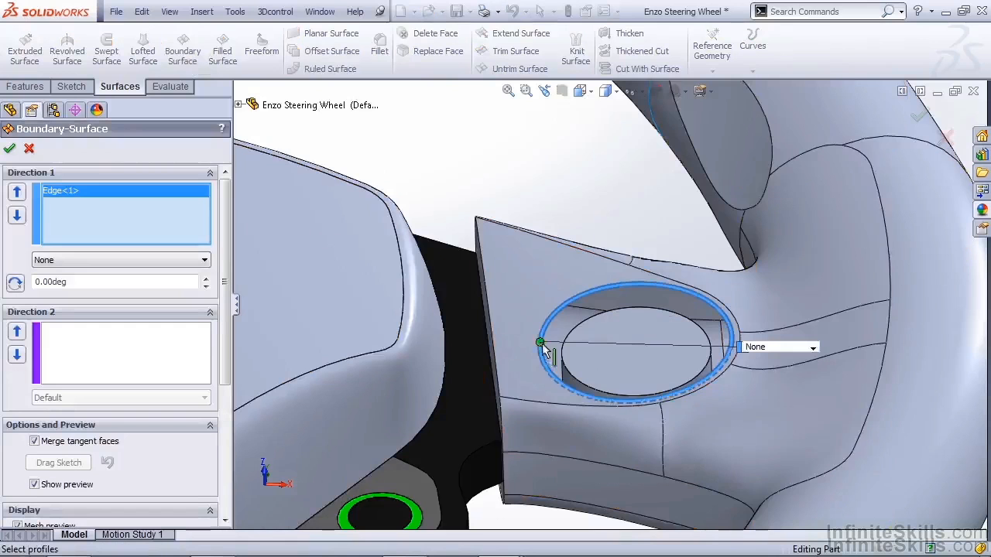
click(581, 356)
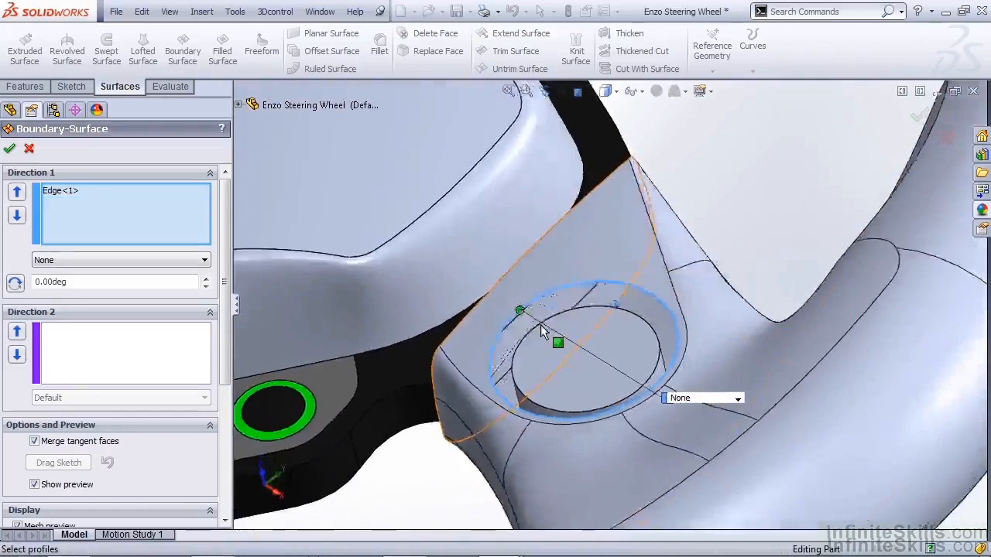
right_click(542, 325)
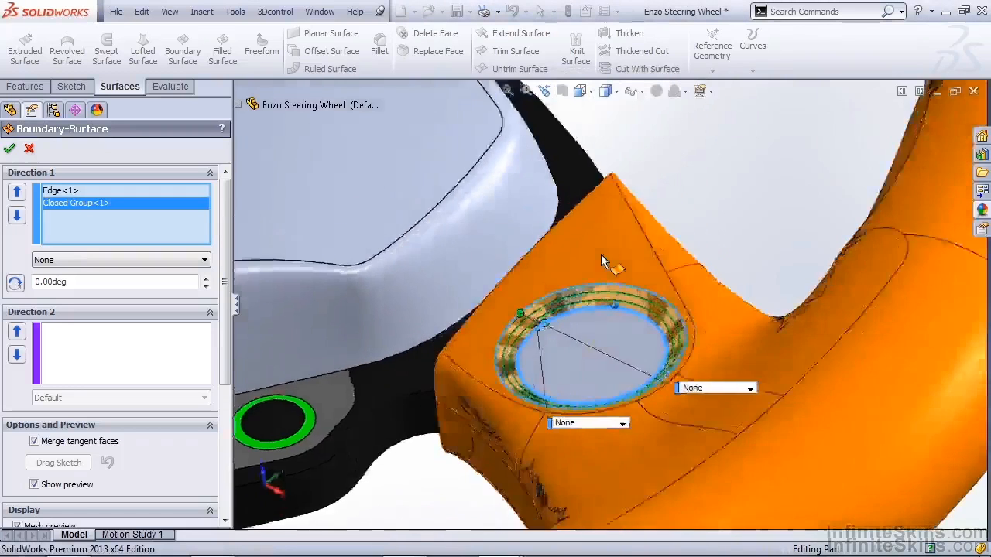
click(120, 259)
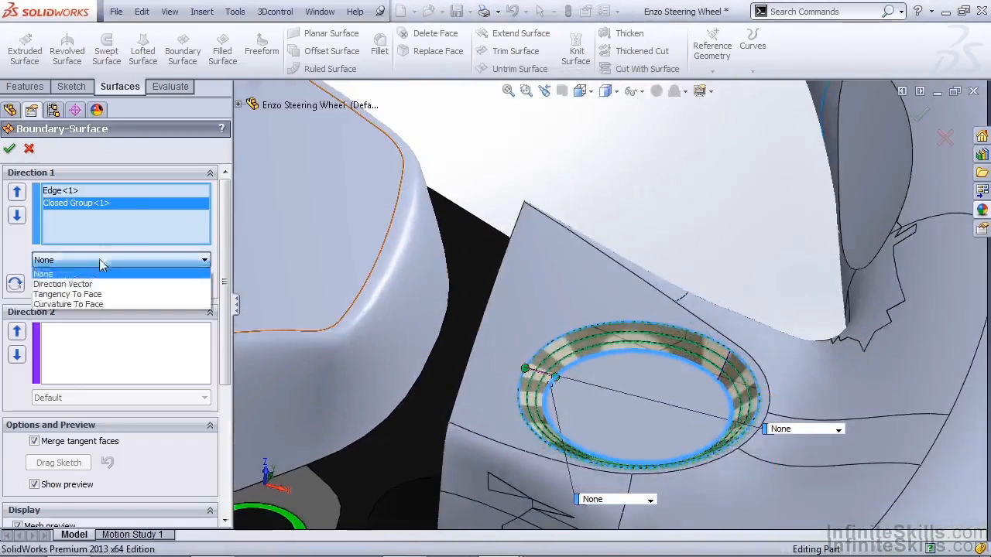
click(67, 294)
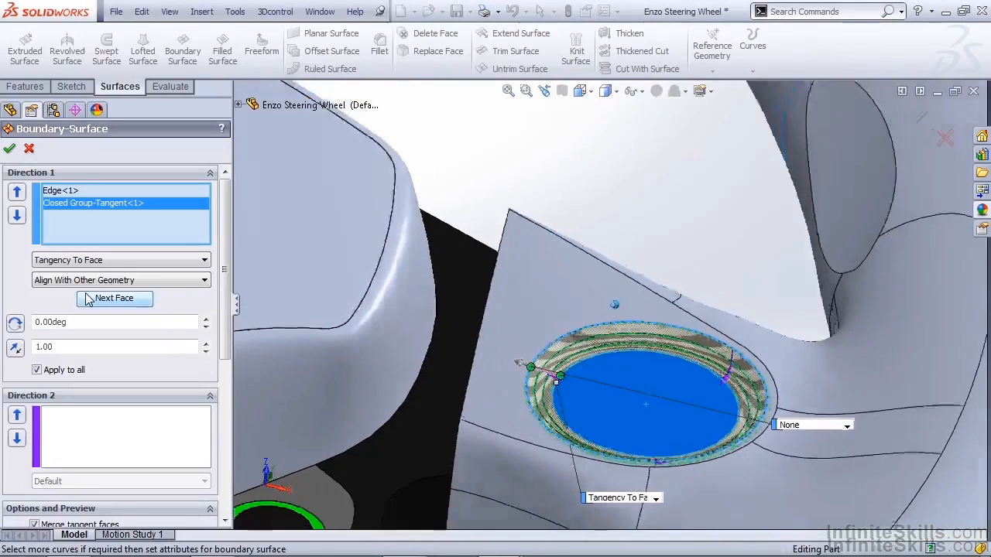
click(120, 259)
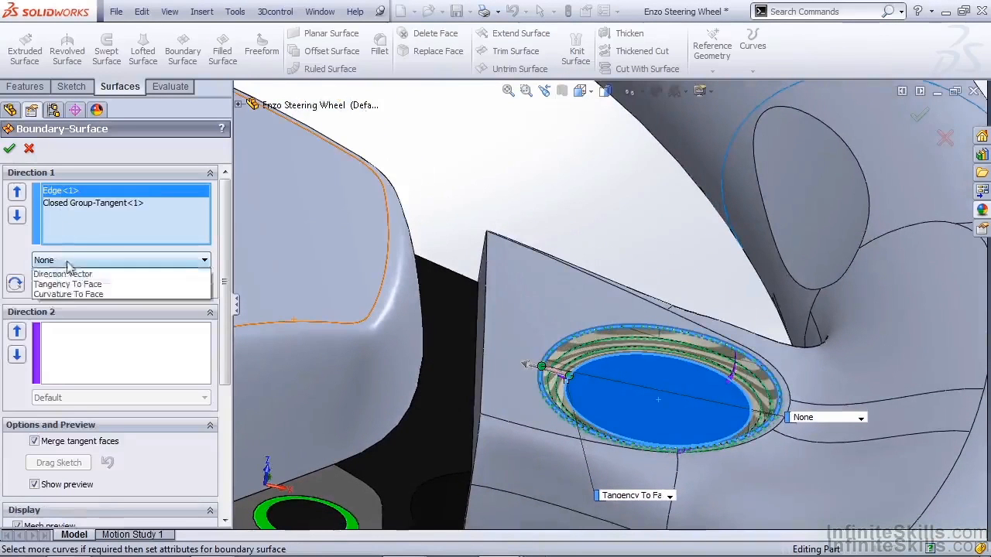
click(68, 294)
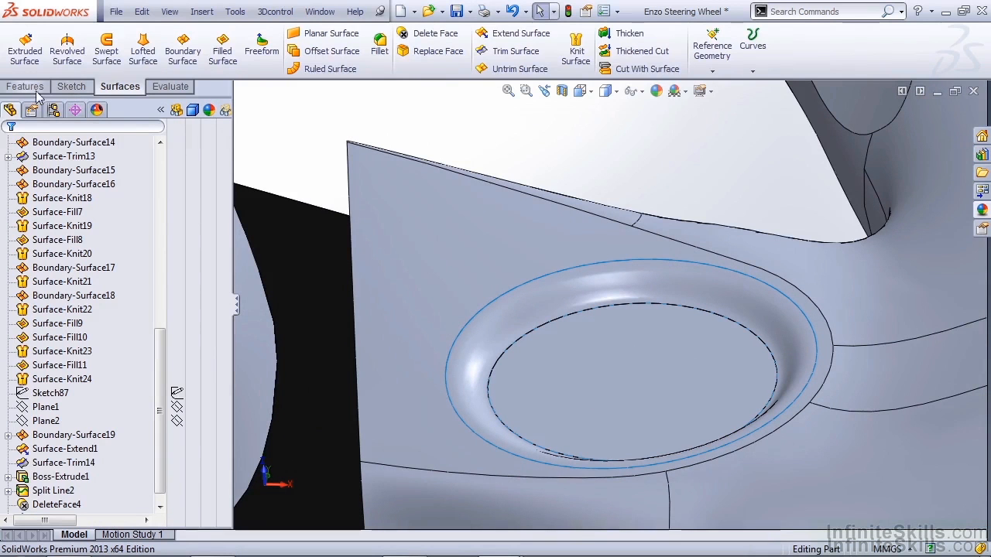
Step: Add a 5.00 mm dome to the circular button face
click(25, 86)
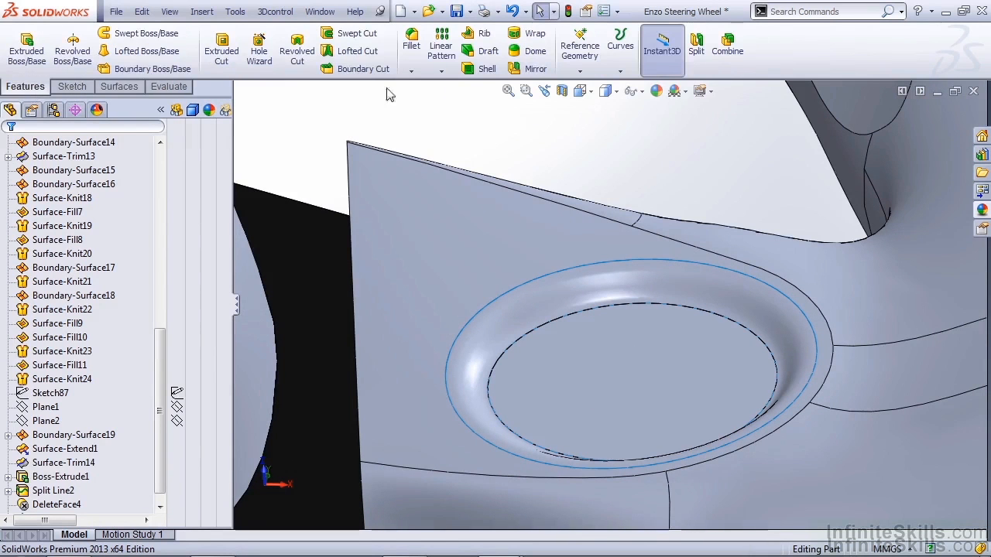
mouse_move(534, 50)
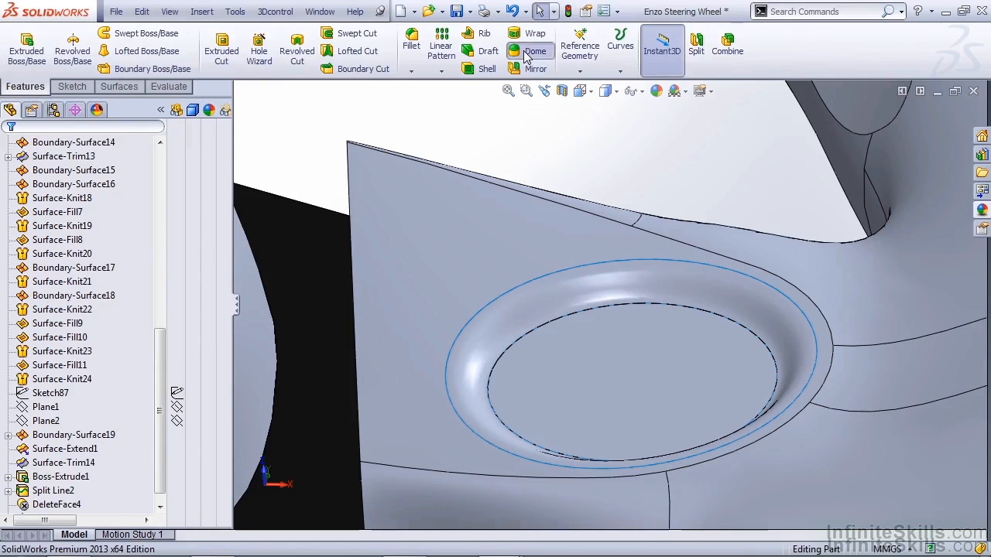
click(535, 50)
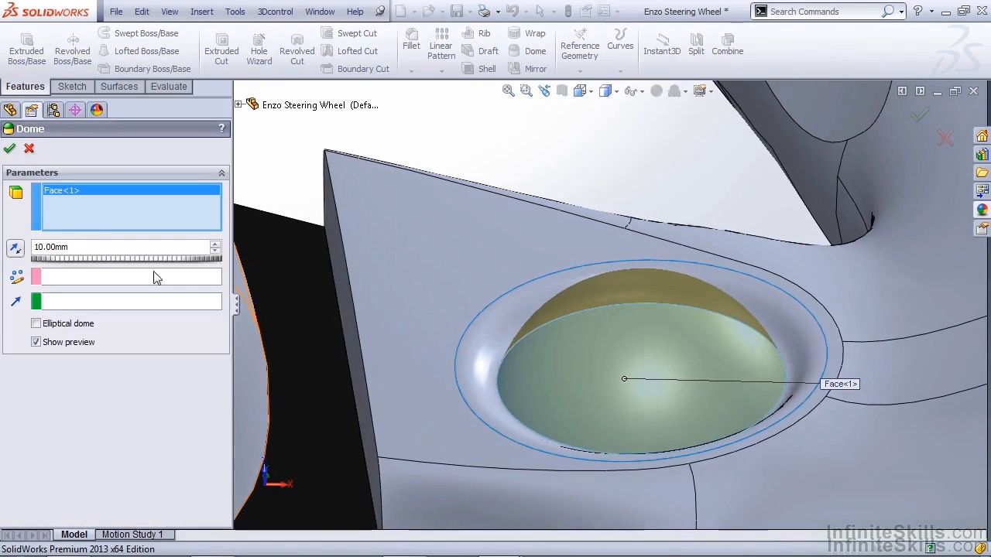
text(5.00mm)
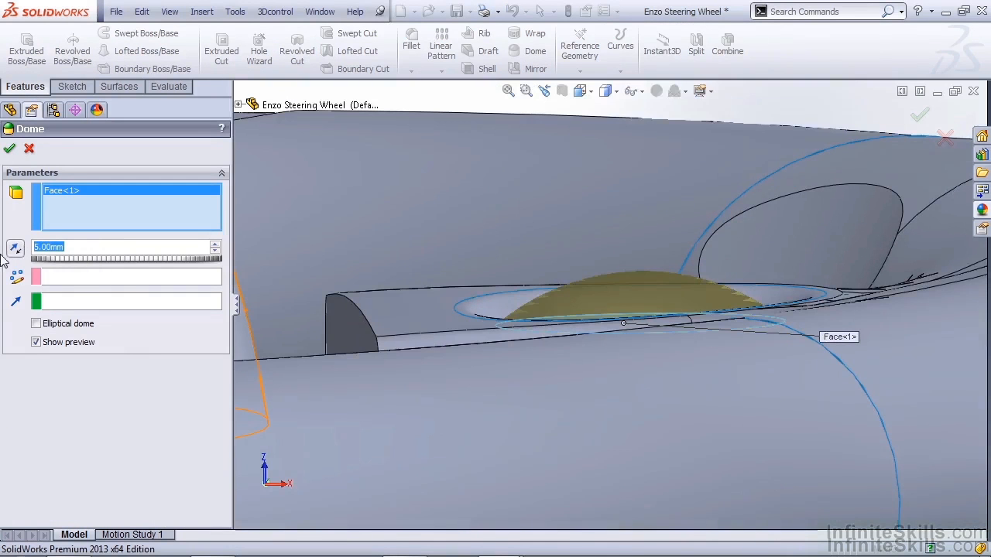
click(9, 148)
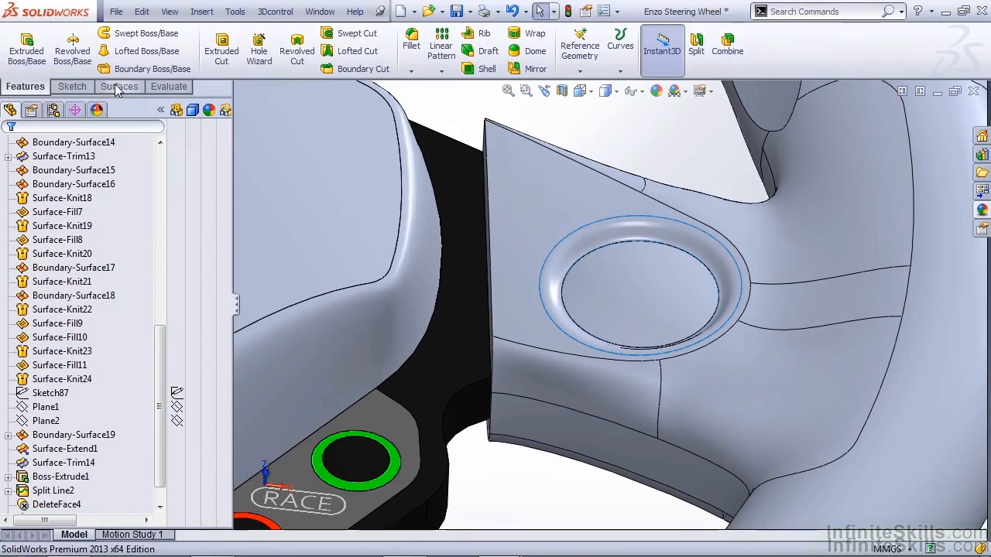
Step: Create a 0.00 mm offset surface copy of the circular face inside the recess
click(120, 86)
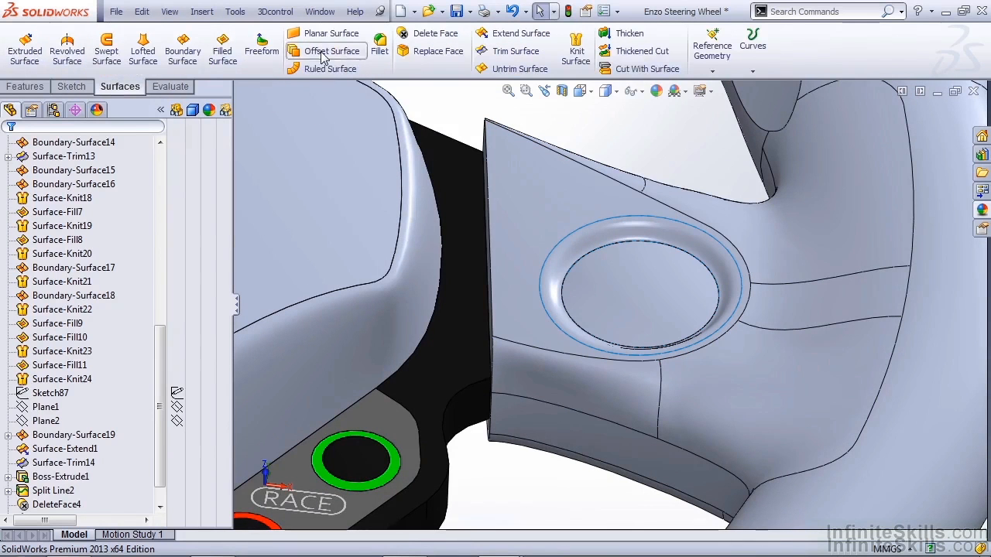
click(332, 51)
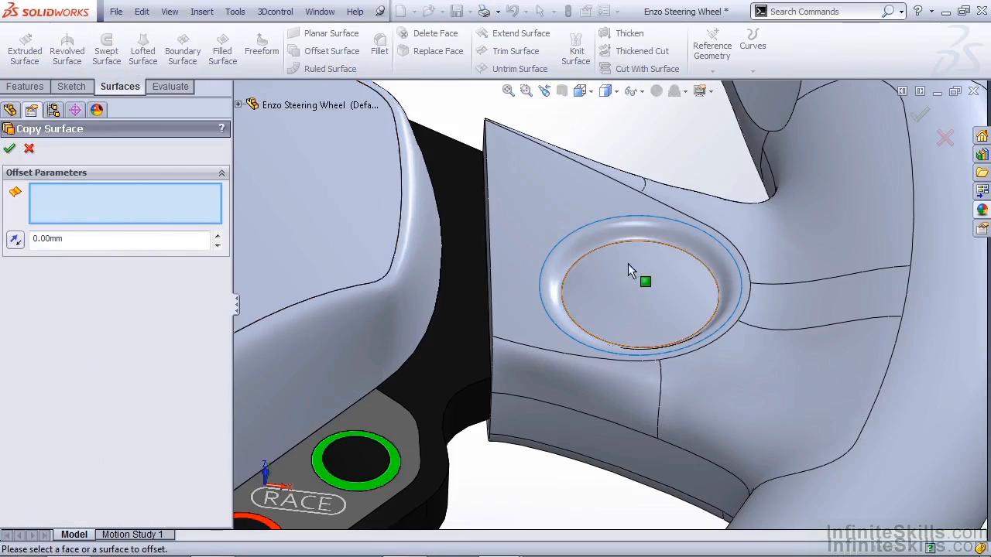
click(635, 290)
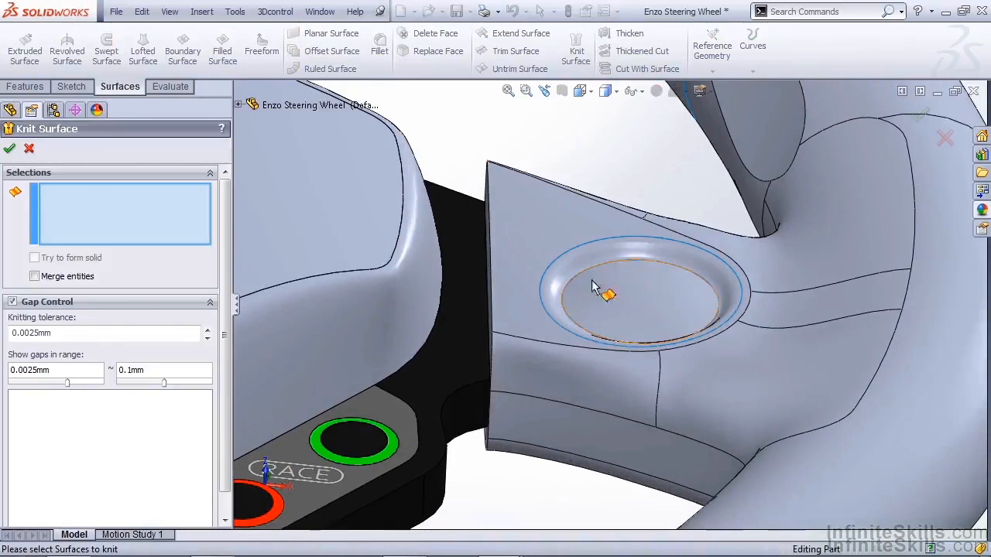
Step: Knit Surface-Offset3, Boundary-Surface20 and DeleteFace4 into one surface
click(635, 290)
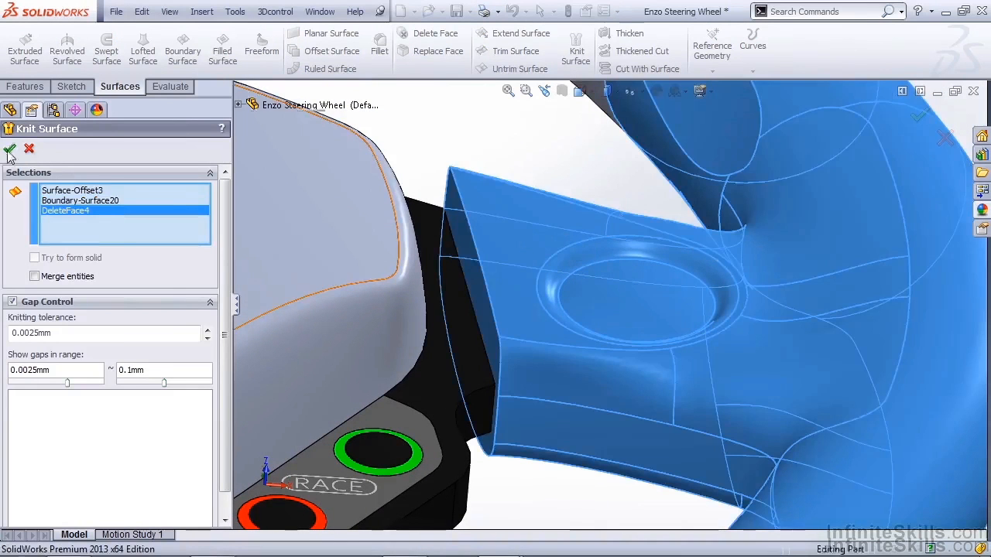
click(9, 150)
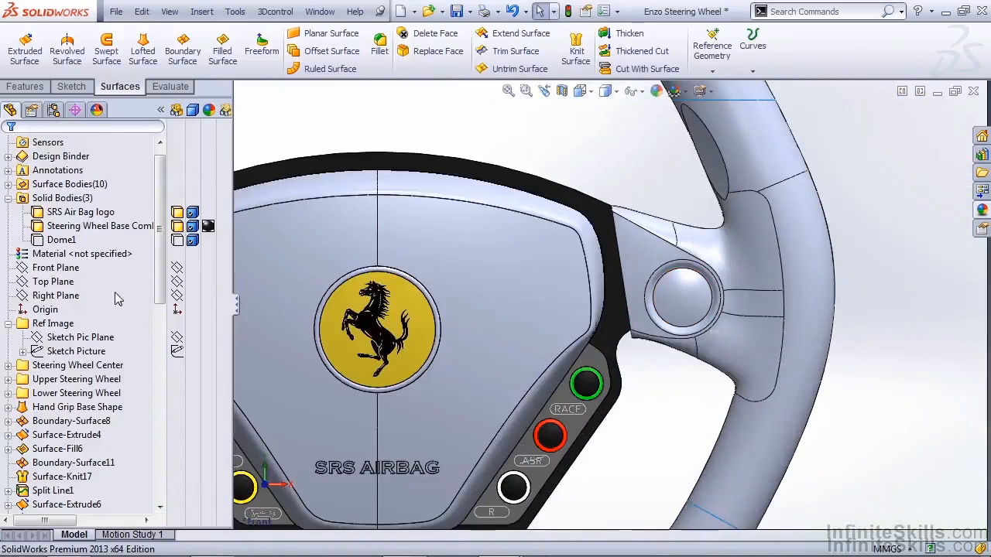
Step: Draw an arrow outline on the Front Plane with construction lines and a Midpoint relation
click(76, 351)
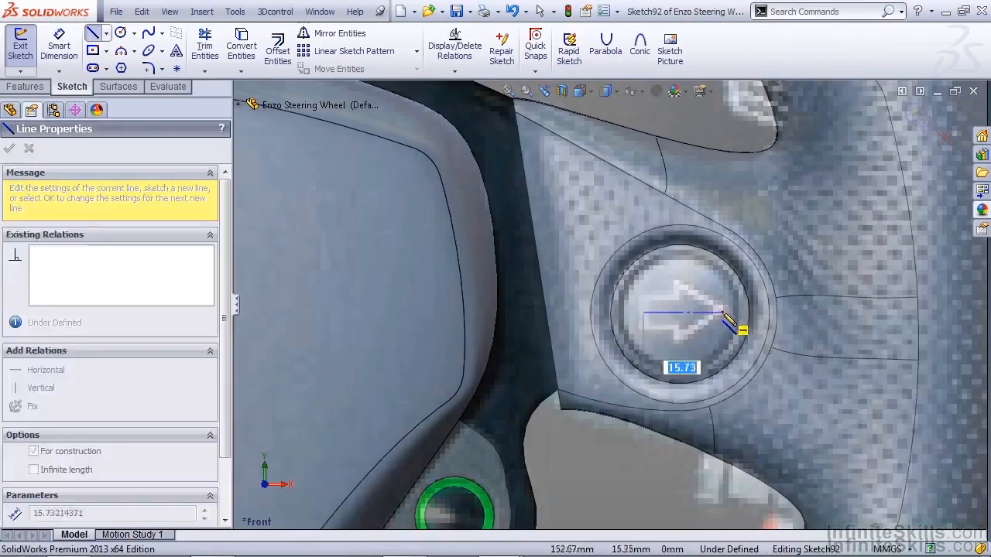
right_click(681, 309)
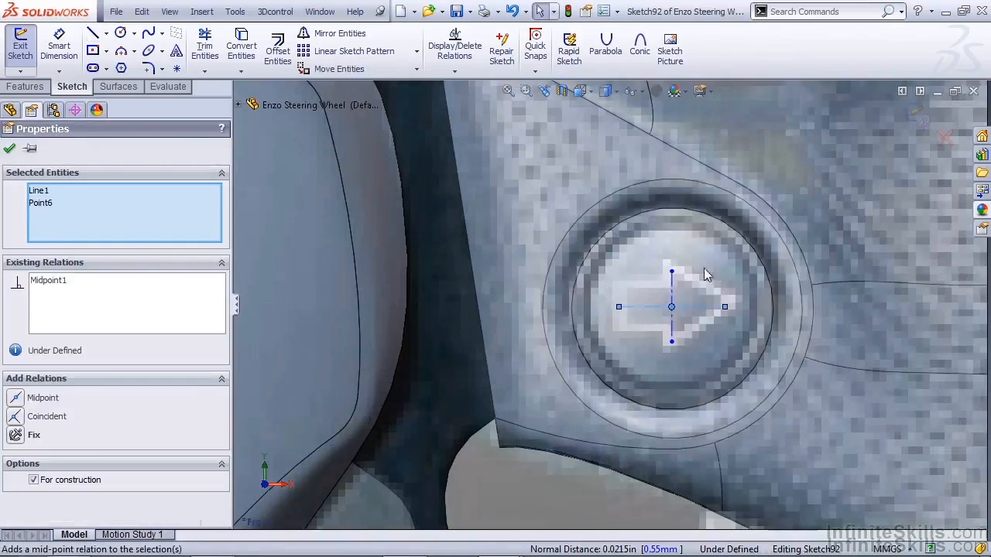
click(92, 32)
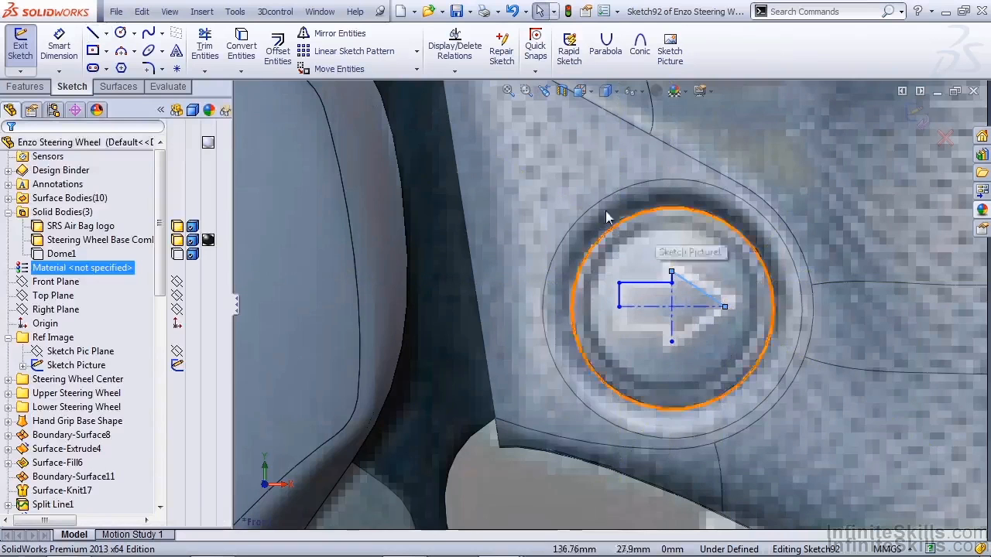
click(339, 32)
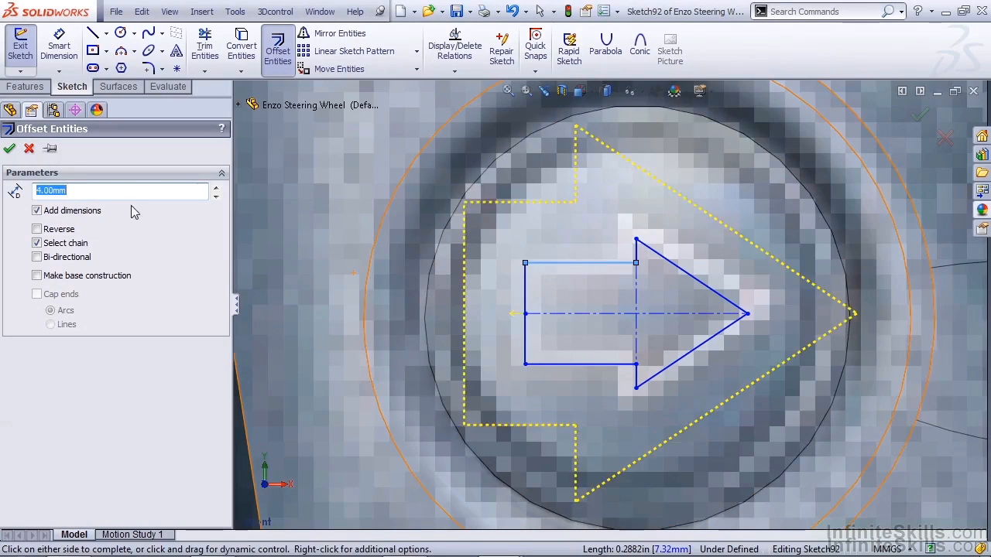
Step: Offset the arrow sketch outline outward by 1.00 mm
text(1.00mm)
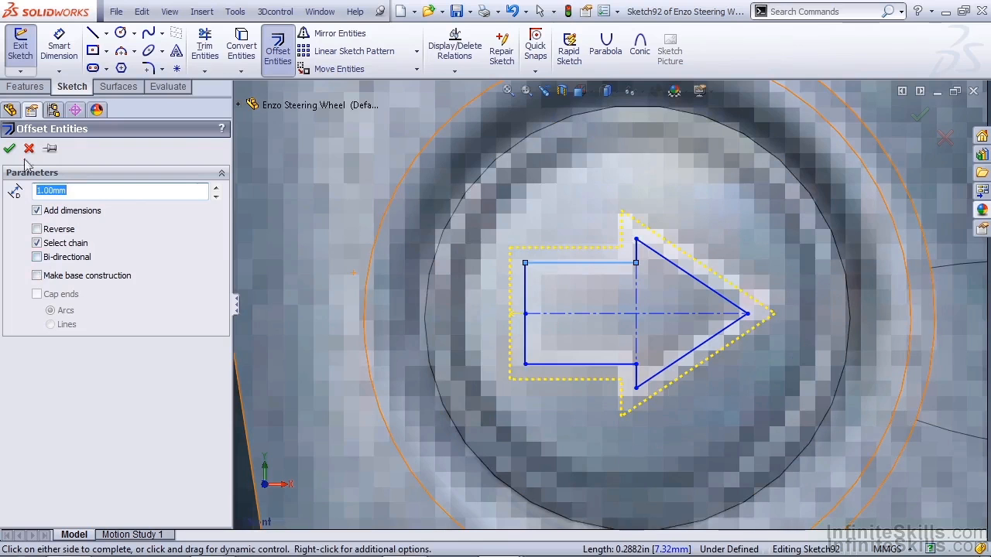
click(9, 148)
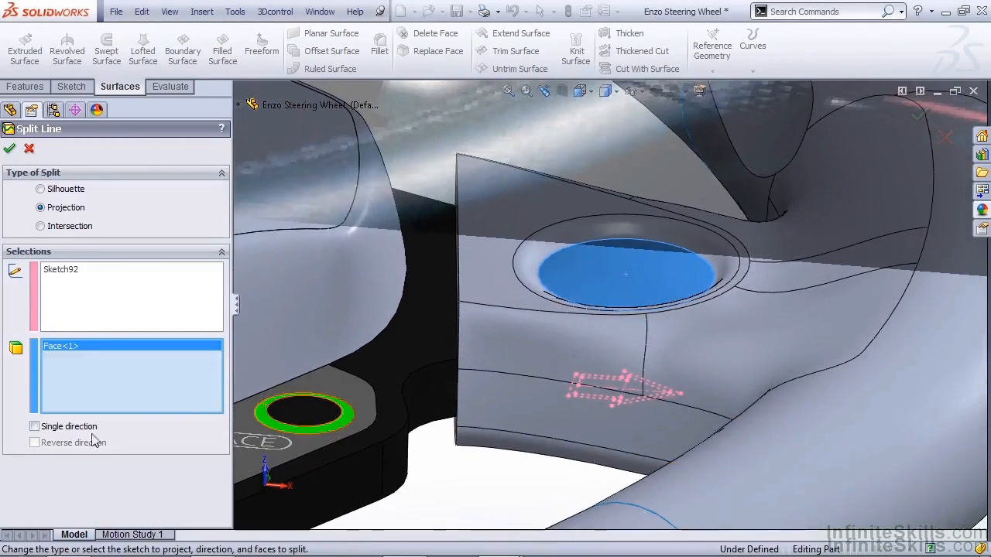
Step: Create Split Line3 projecting Sketch92 single-direction onto the dome, then select the arrow face
click(35, 425)
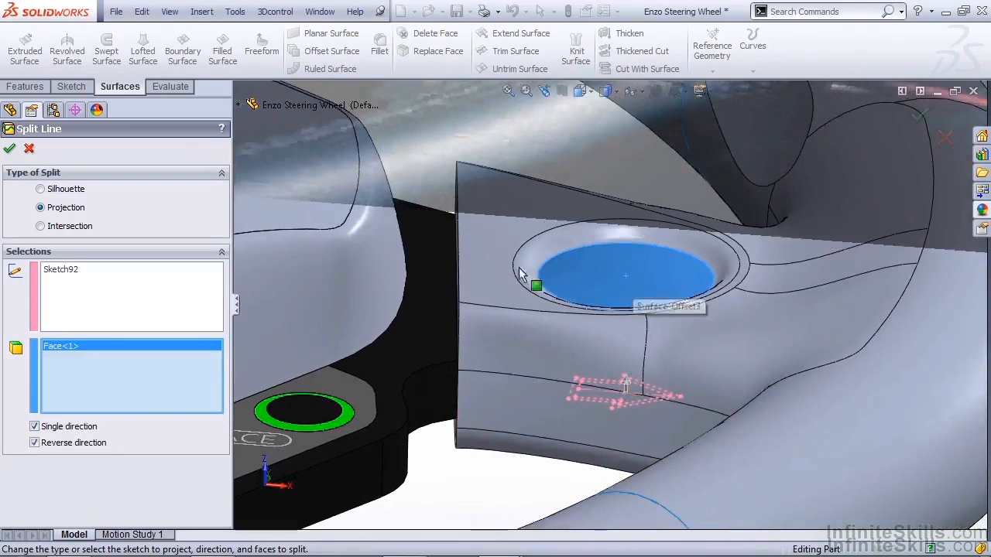
click(9, 148)
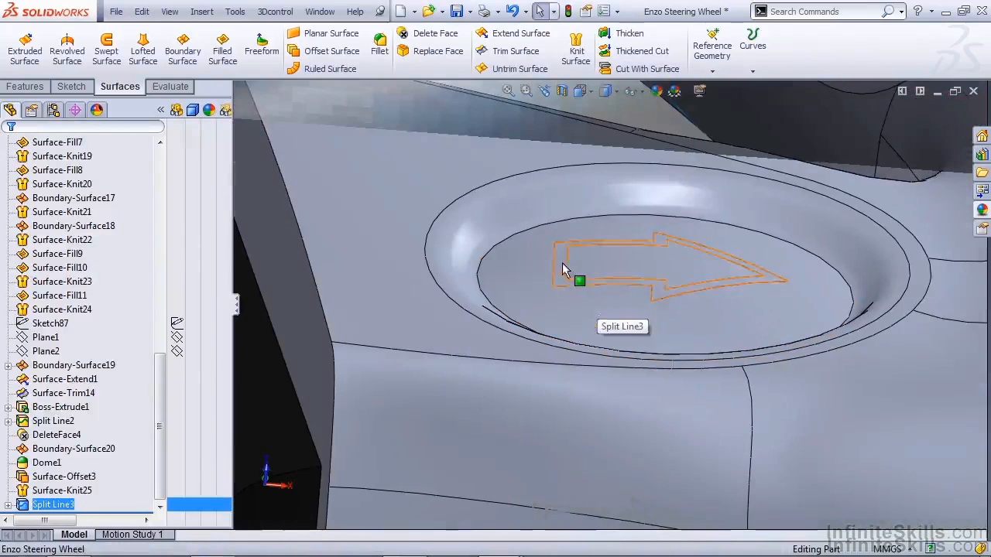
click(561, 269)
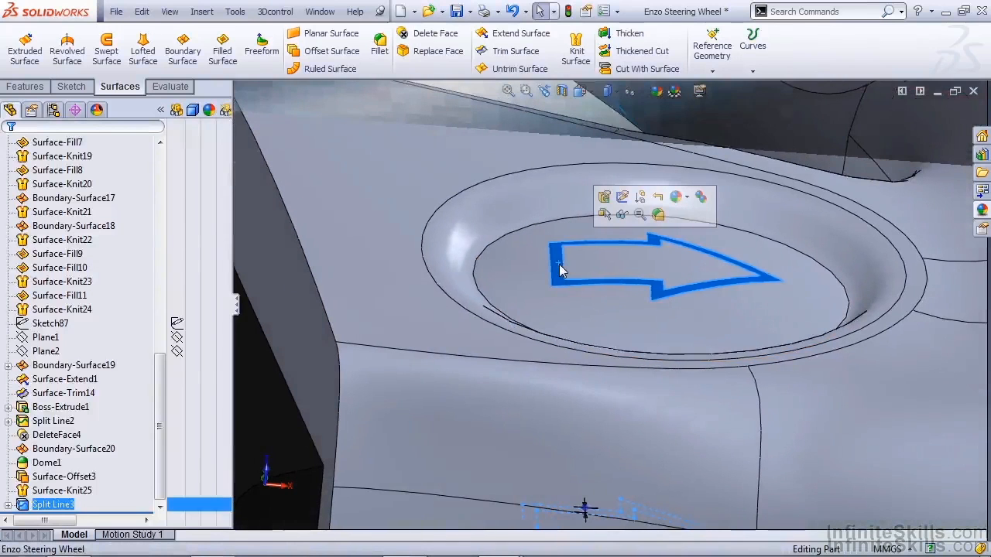